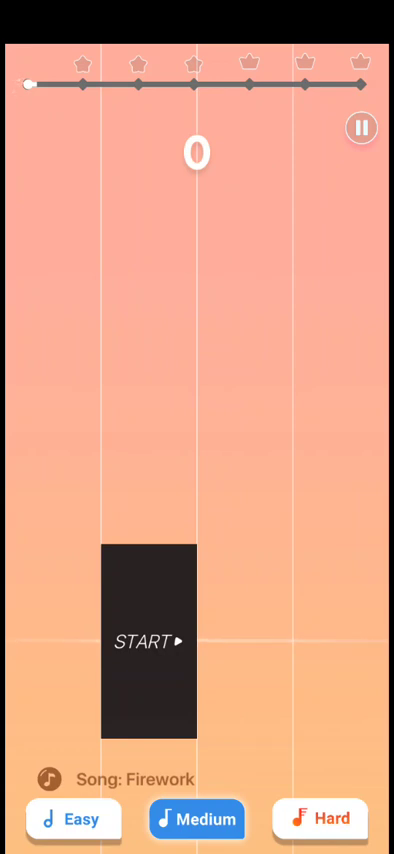
Tap START to begin Firework on Medium difficulty.
{"action": "left_click", "coordinate": [145, 642]}
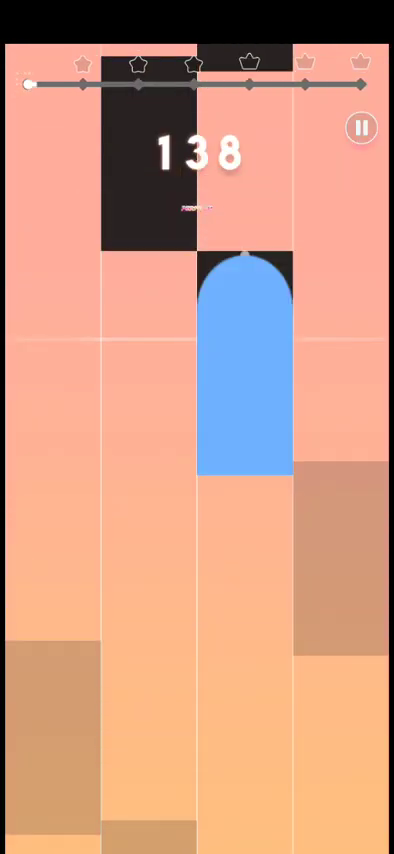
Hit a black tile and the long tiles in the right and left lanes.
{"action": "left_click", "coordinate": [240, 350]}
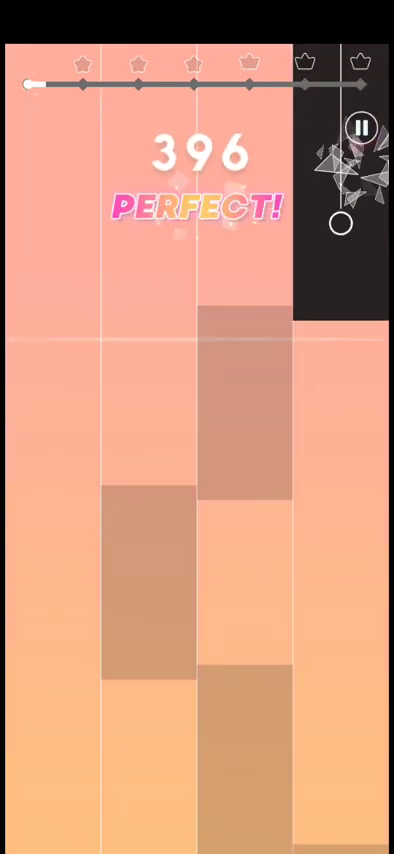
{"action": "left_click", "coordinate": [145, 450]}
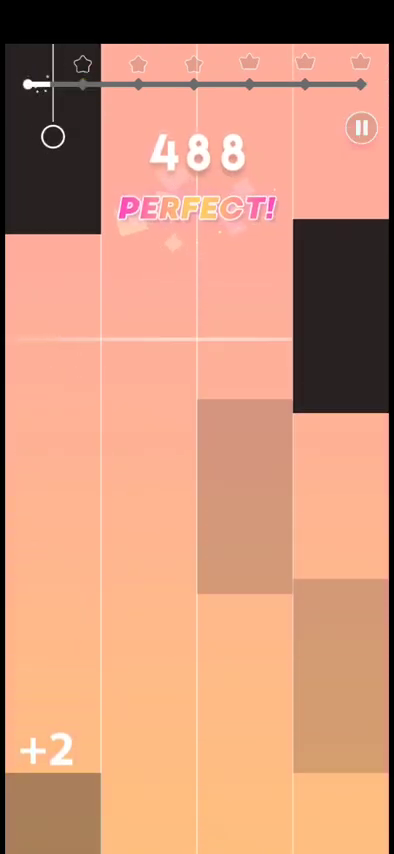
{"action": "left_click", "coordinate": [50, 300]}
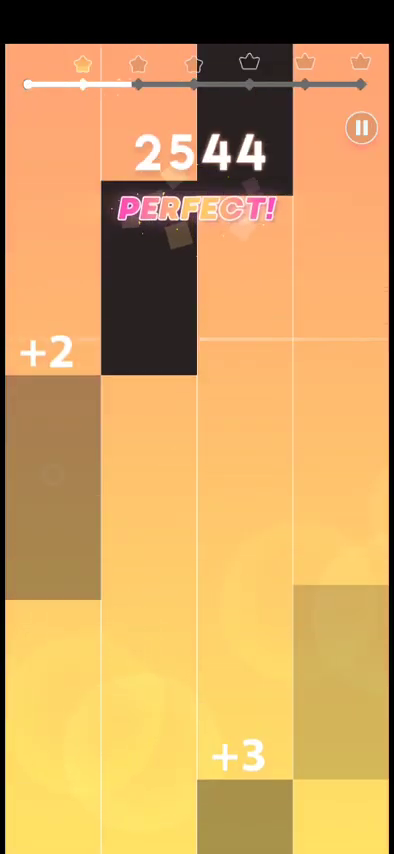
Hit the next black tiles and hold the long tile in the second lane.
{"action": "left_click", "coordinate": [48, 360]}
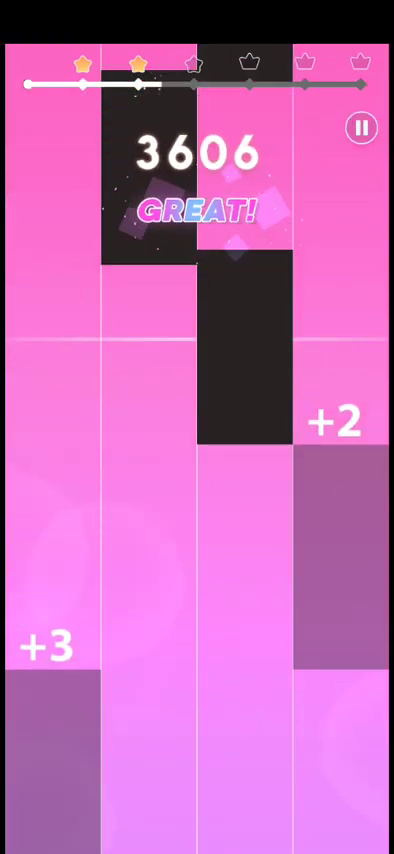
{"action": "left_click", "coordinate": [140, 300]}
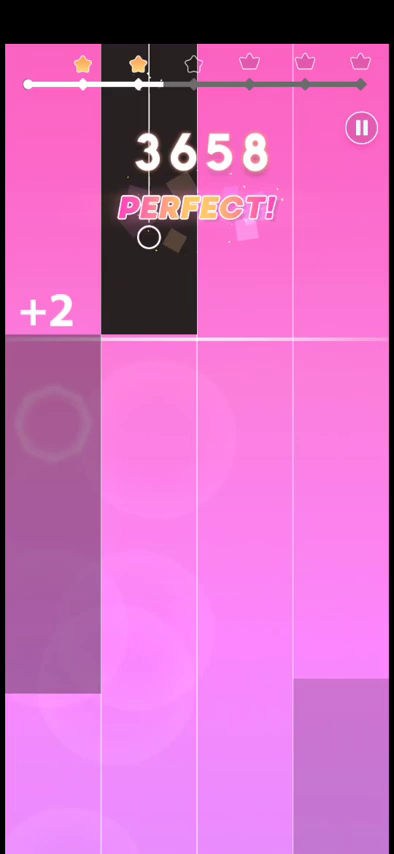
{"action": "left_click", "coordinate": [147, 300]}
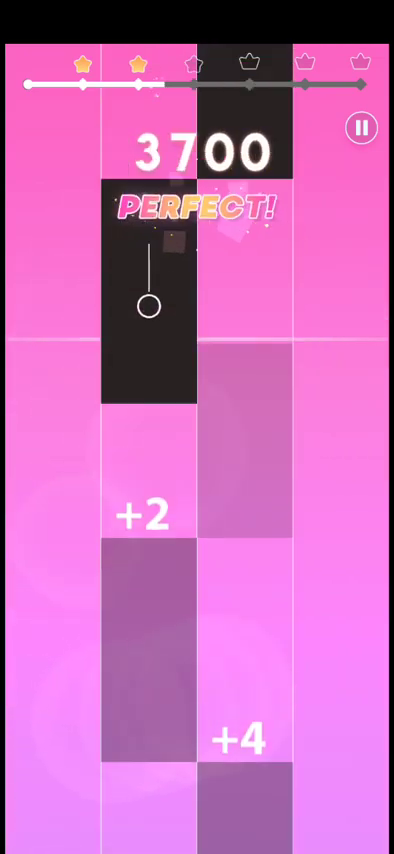